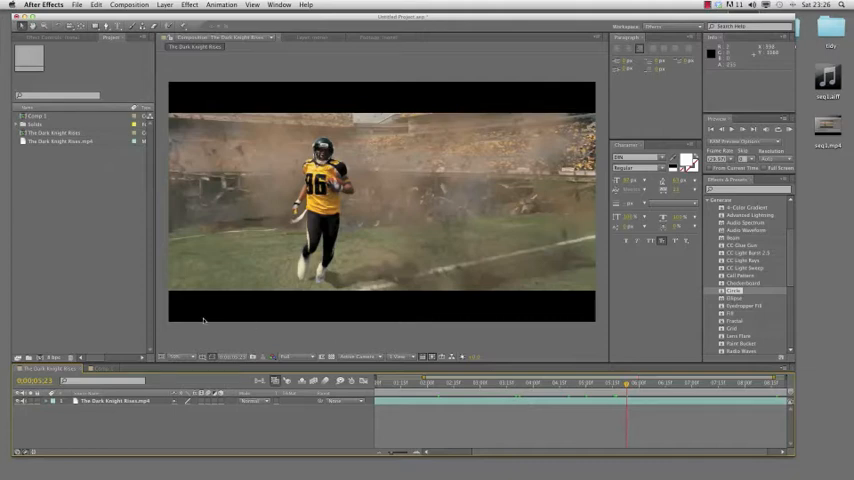
pyautogui.moveTo(608, 385)
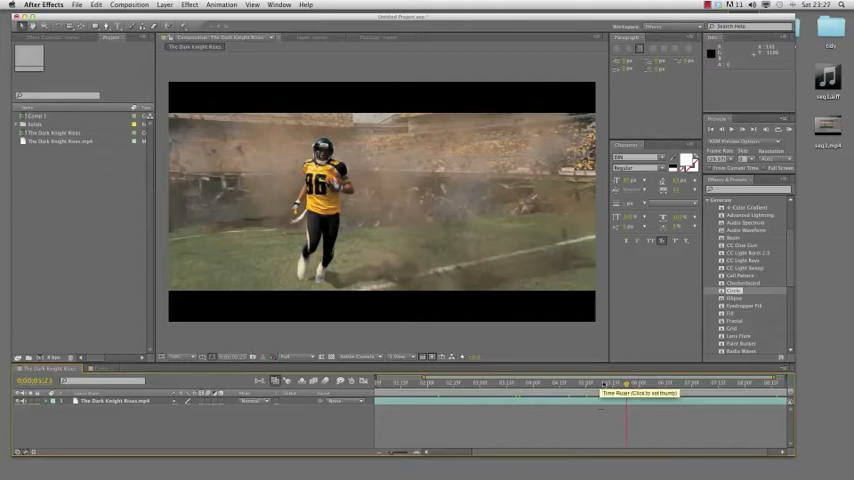
# - Scrub through the football footage on the timeline, then cancel the Import File dialog
pyautogui.click(395, 383)
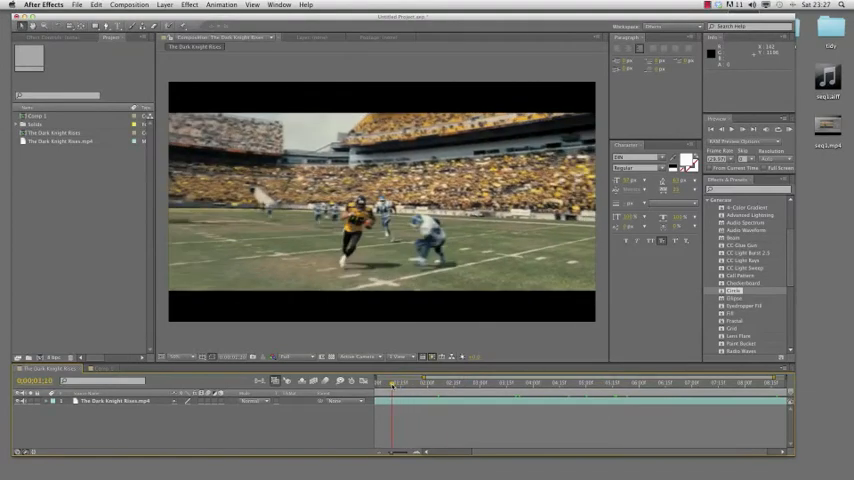
pyautogui.click(548, 383)
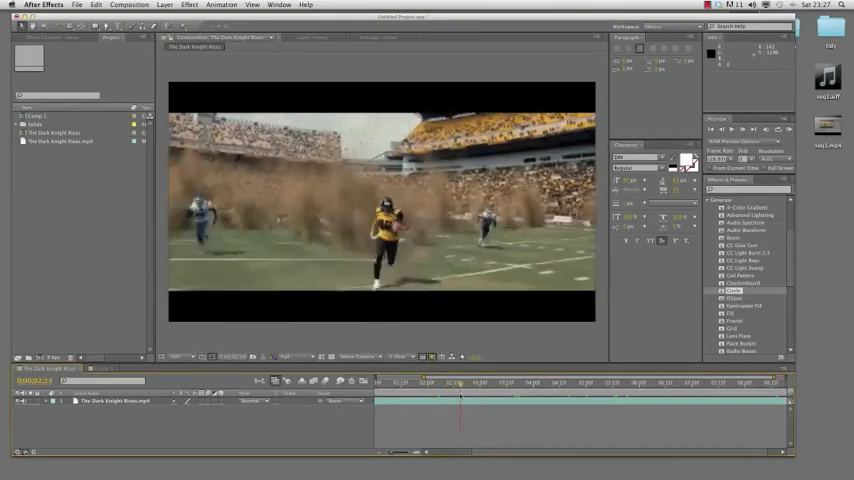
pyautogui.click(430, 383)
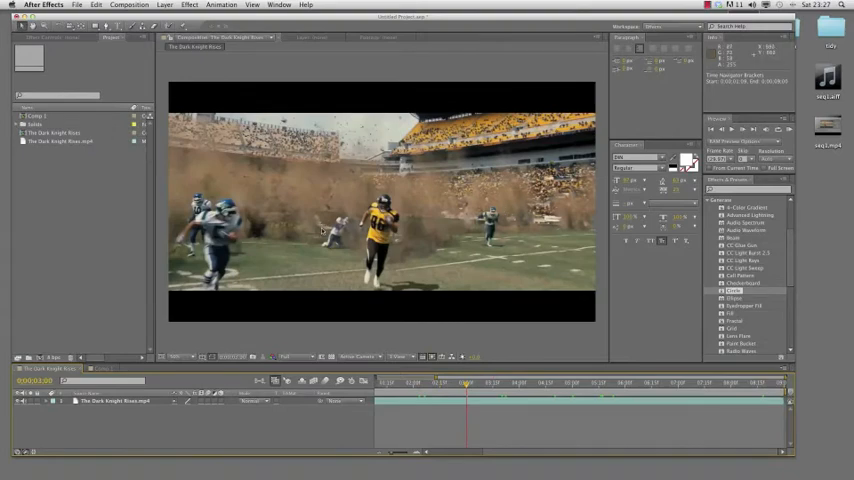
pyautogui.click(600, 383)
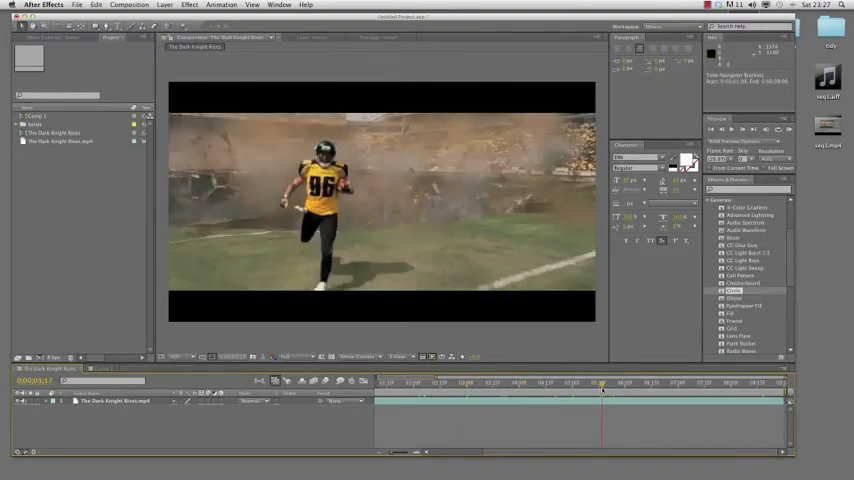
pyautogui.click(690, 383)
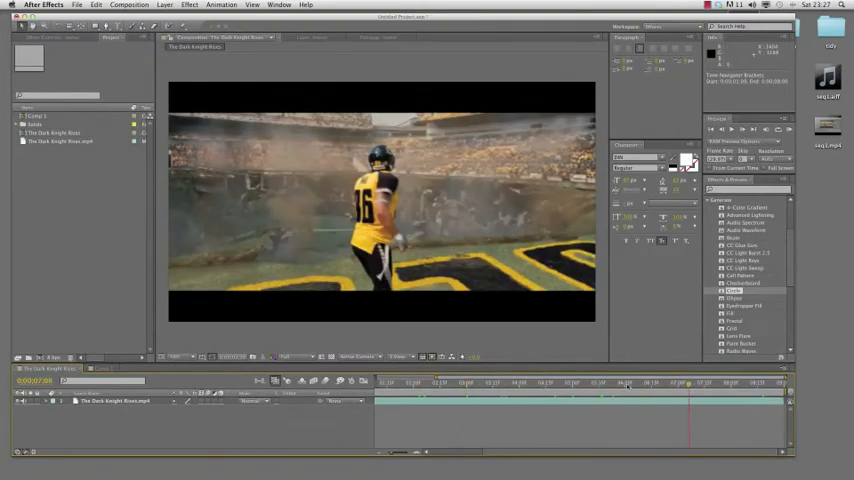
pyautogui.click(623, 383)
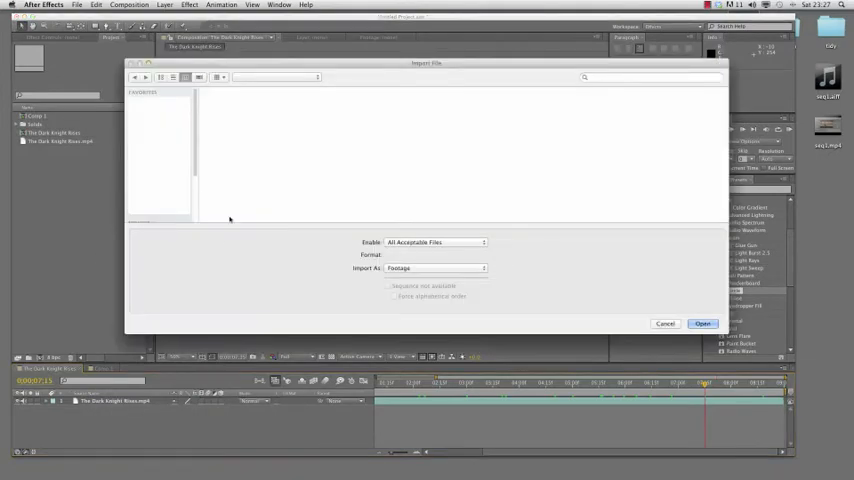
pyautogui.click(703, 323)
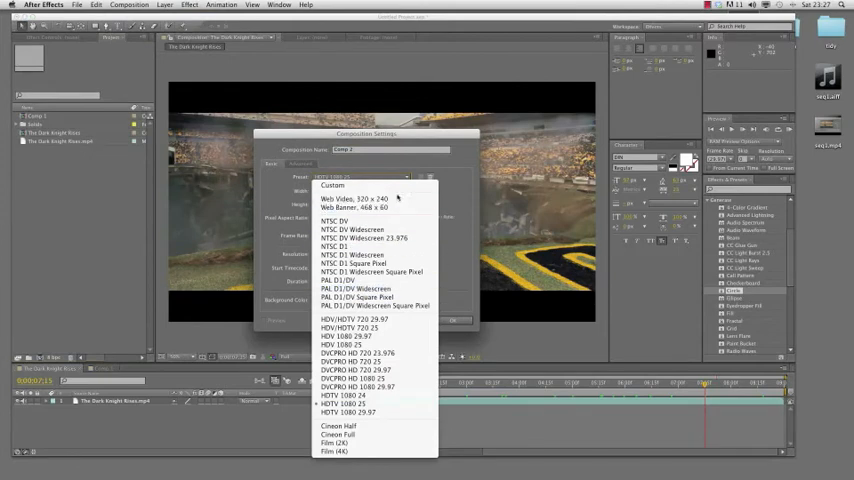
pyautogui.moveTo(352, 344)
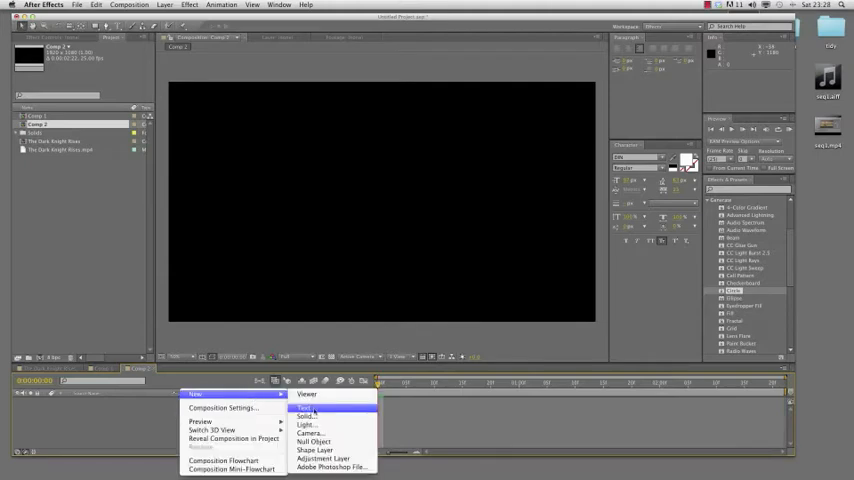
# - Add a blue full-frame solid, Medium Gray-Blue Solid 2, to Comp 2
pyautogui.click(306, 416)
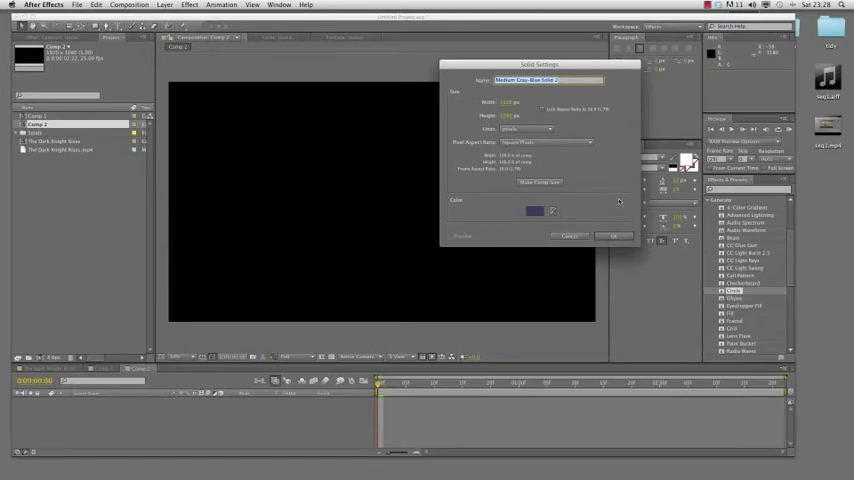
pyautogui.click(534, 210)
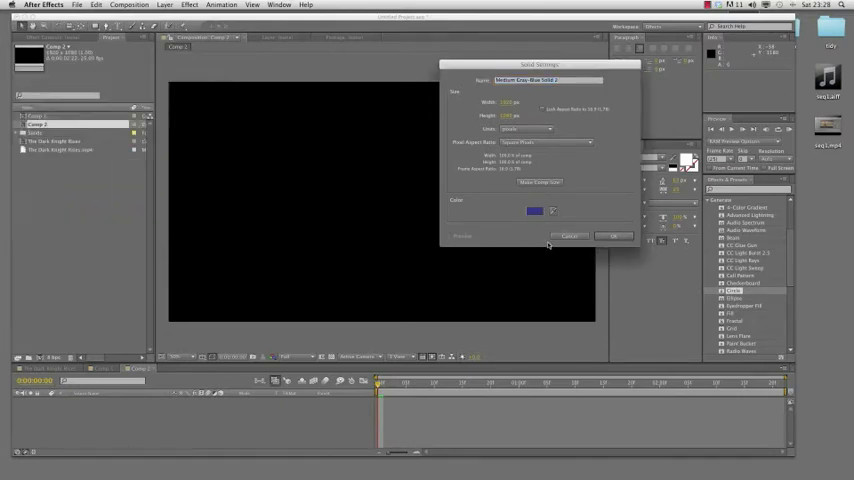
pyautogui.click(614, 236)
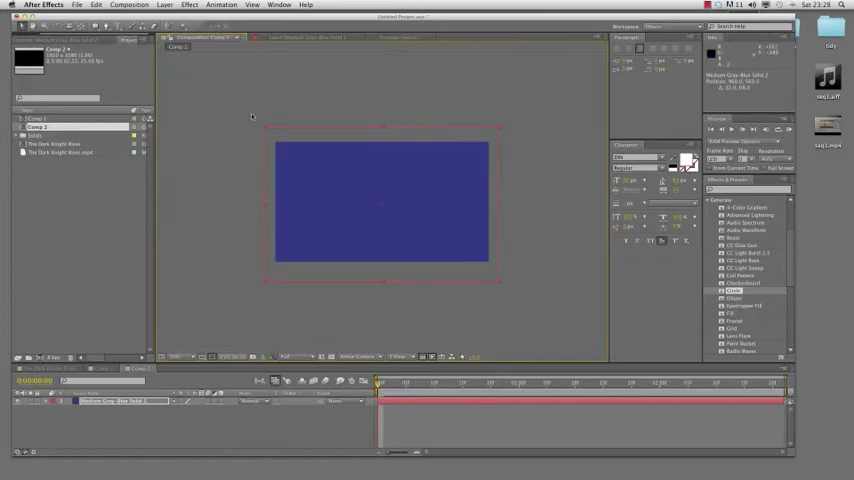
pyautogui.moveTo(180, 244)
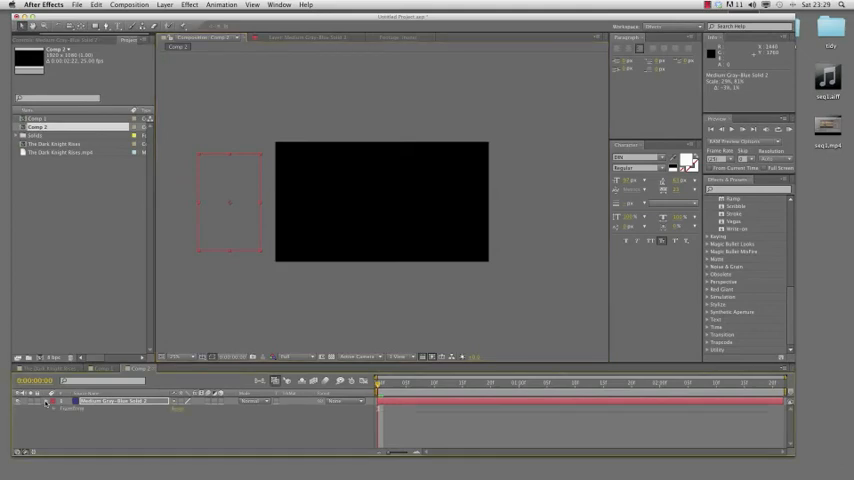
# - Keyframe the solid's Position so it slides from left of frame past the right edge
pyautogui.click(47, 402)
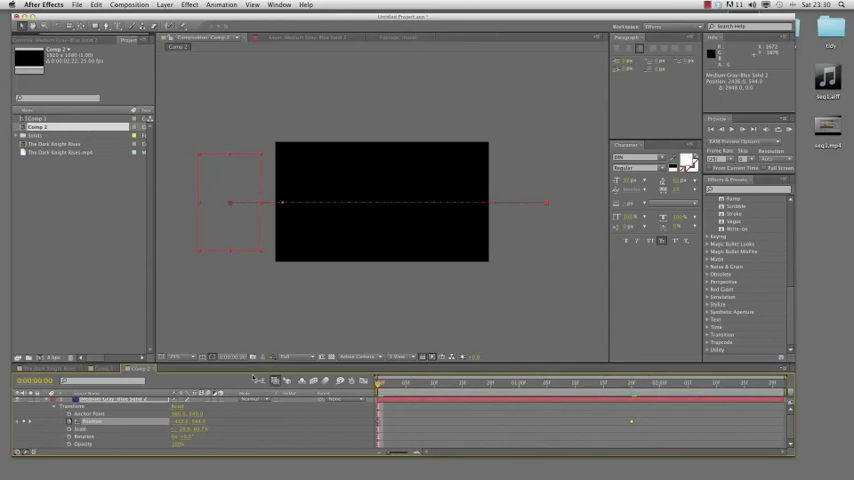
pyautogui.click(129, 5)
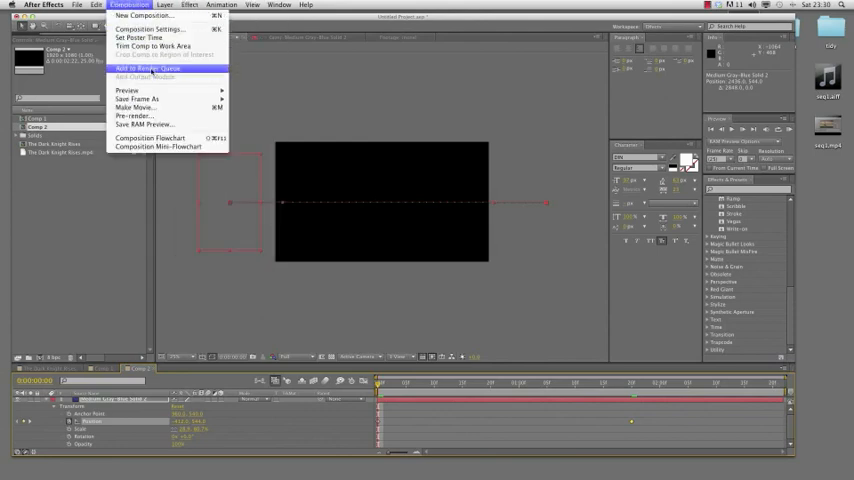
# - Add Comp 2 to the render queue
pyautogui.click(143, 68)
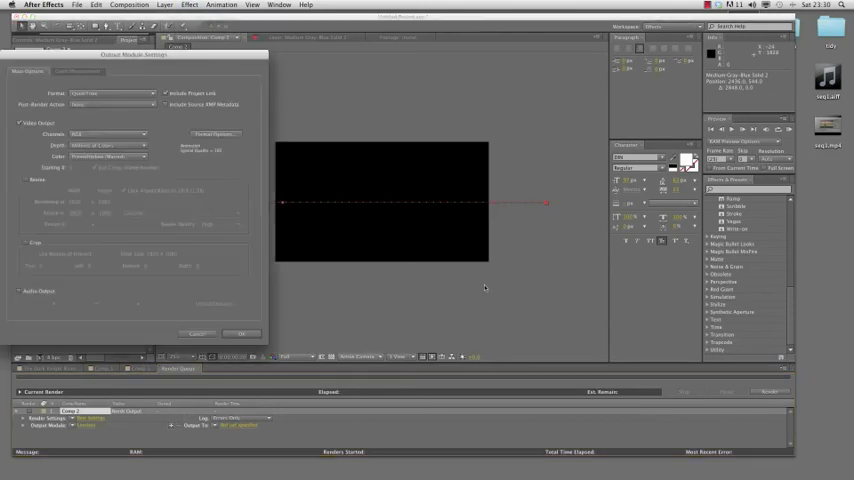
pyautogui.moveTo(220, 328)
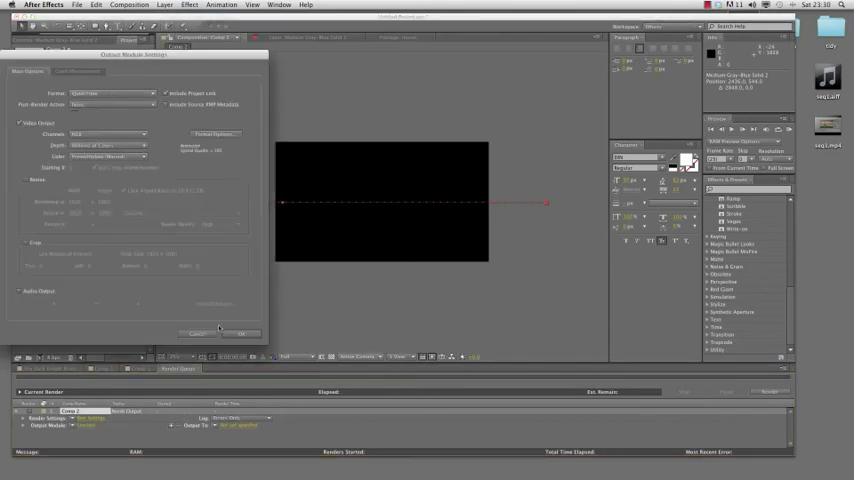